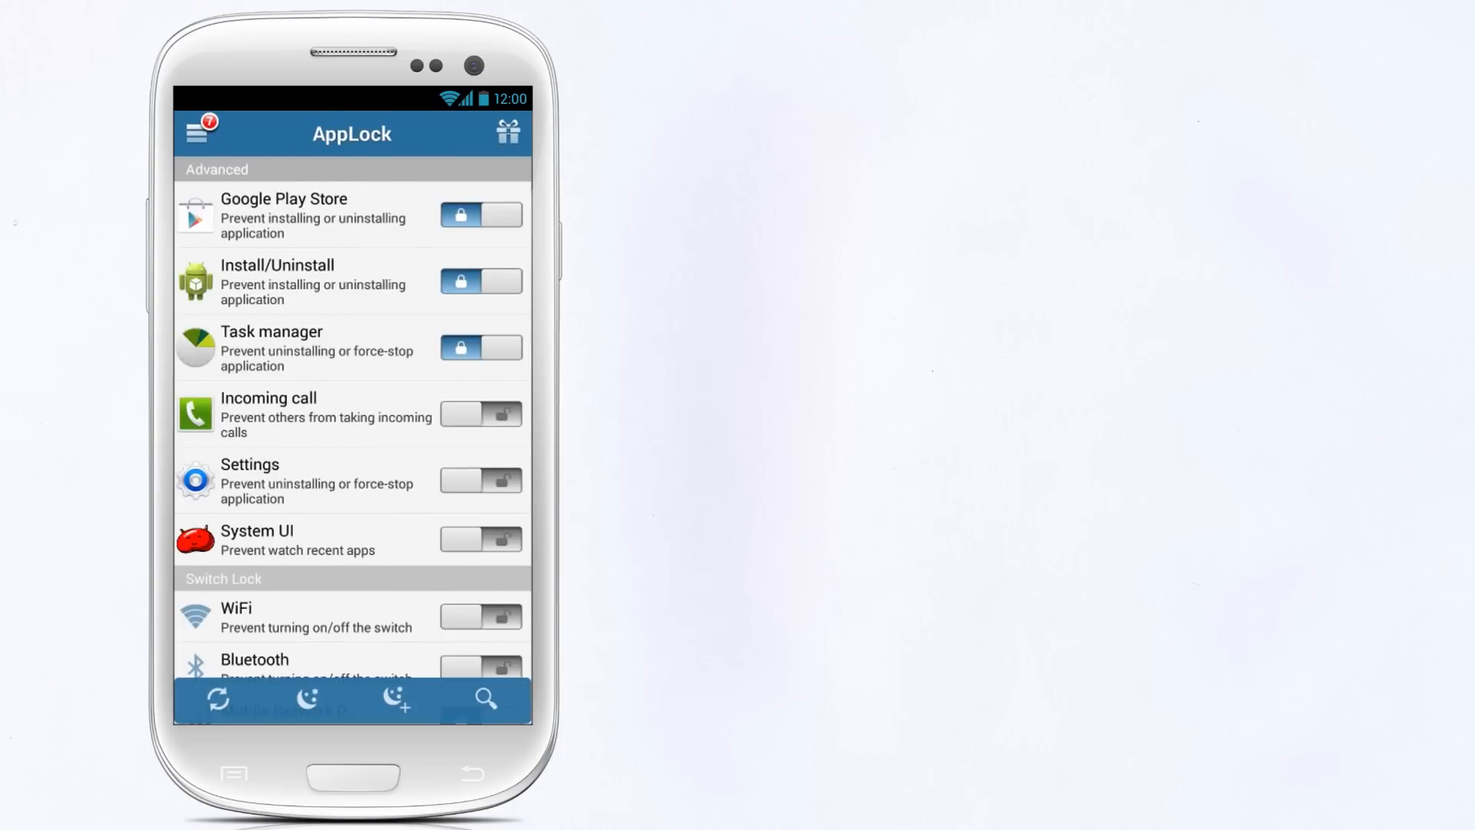
Scroll the app list and switch the Settings app lock on, then back off
{"action": "scroll", "scroll_direction": "down", "scroll_amount": 3}
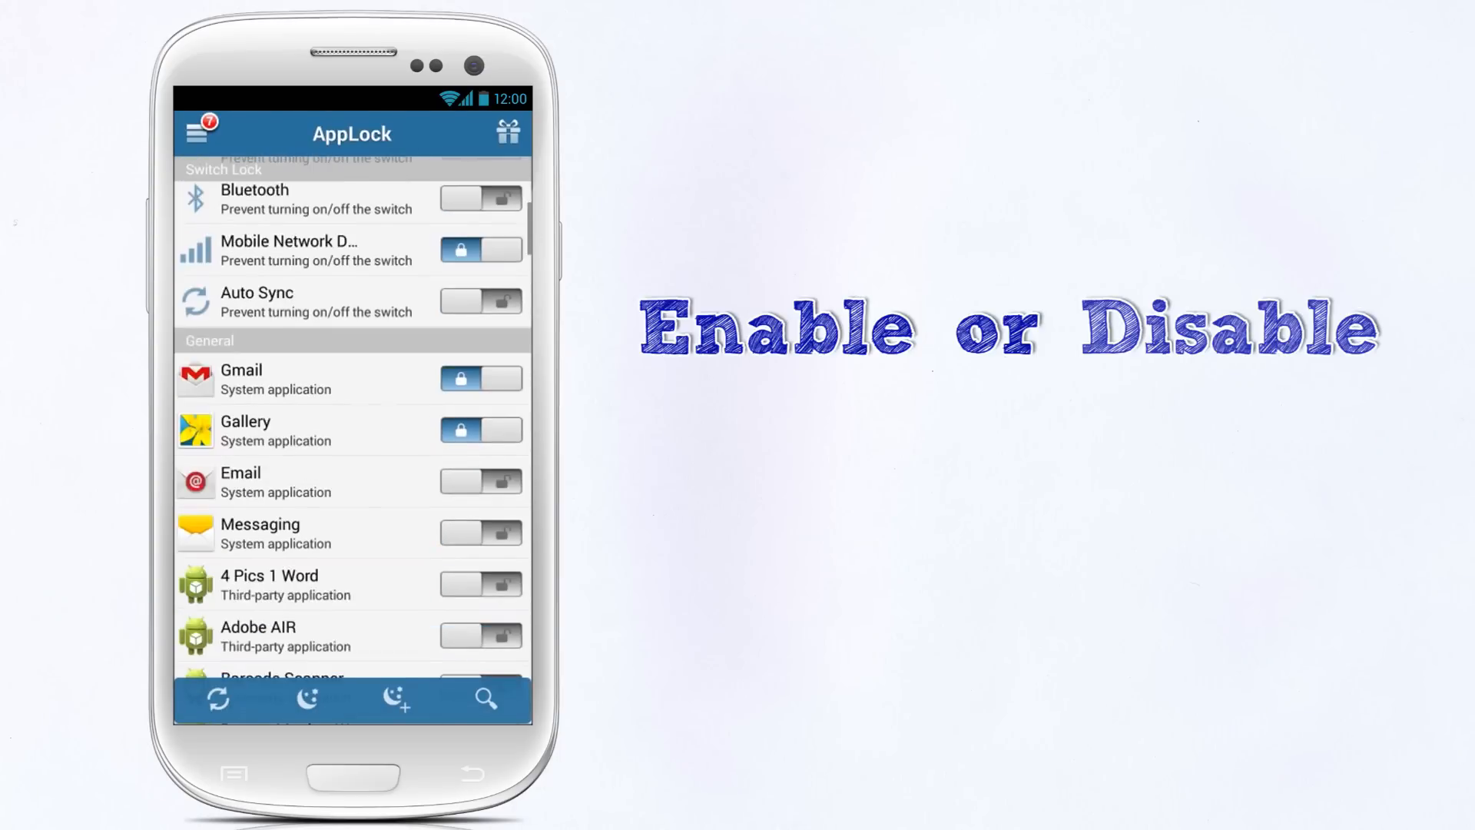
{"action": "scroll", "scroll_direction": "up", "scroll_amount": 3}
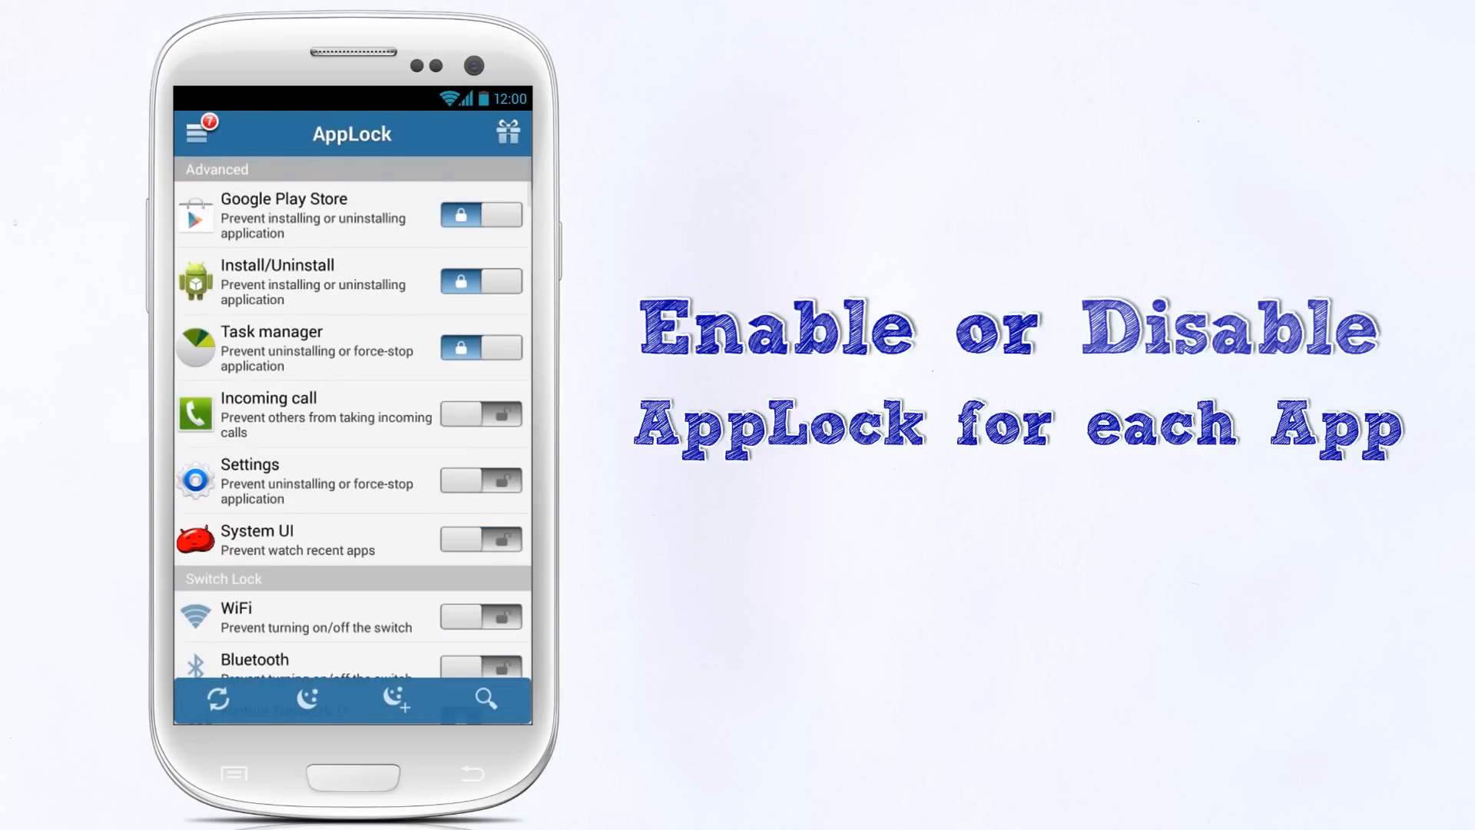
{"action": "left_click", "coordinate": [480, 479]}
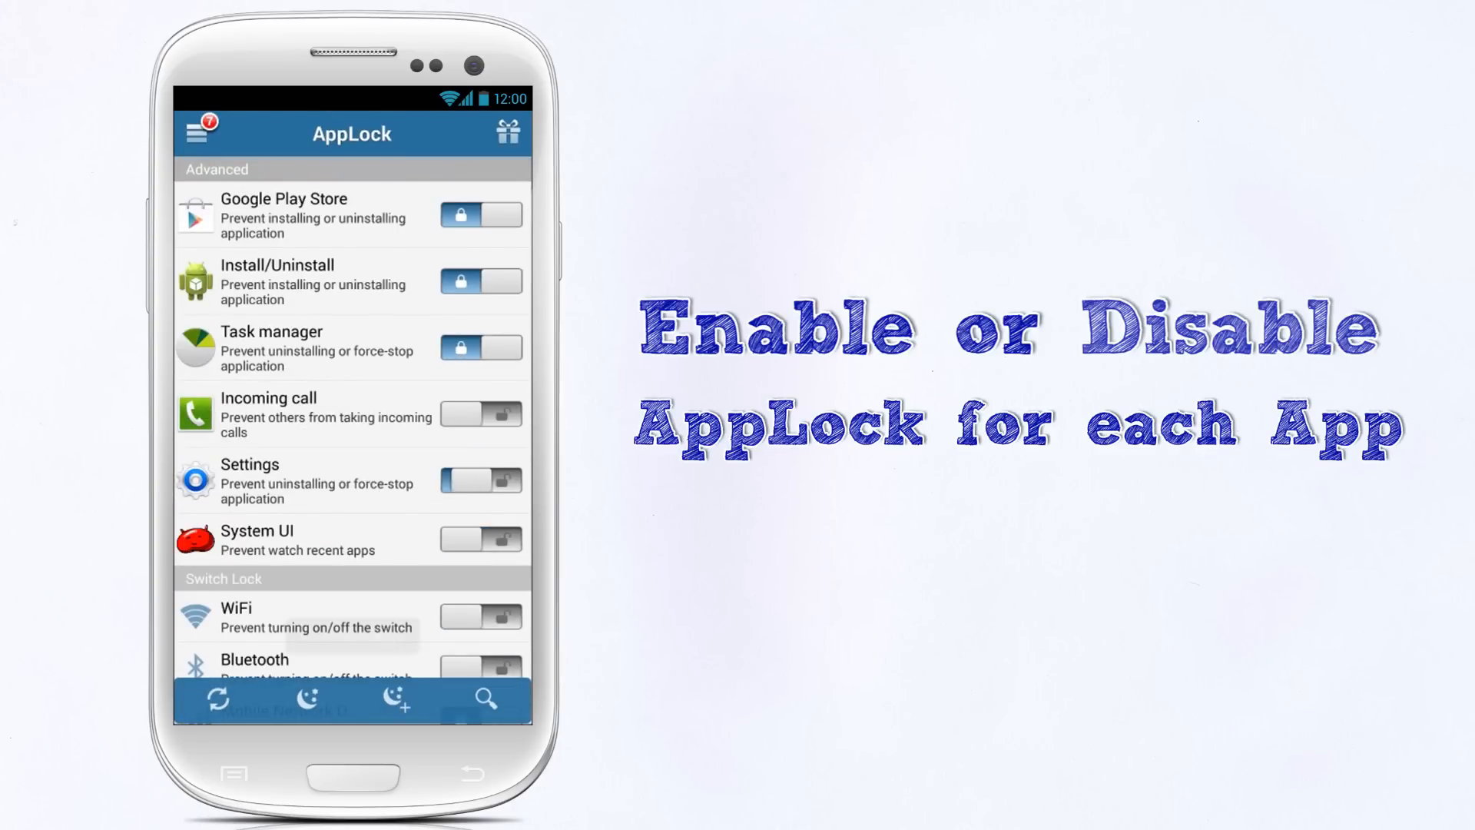
{"action": "left_click", "coordinate": [480, 481]}
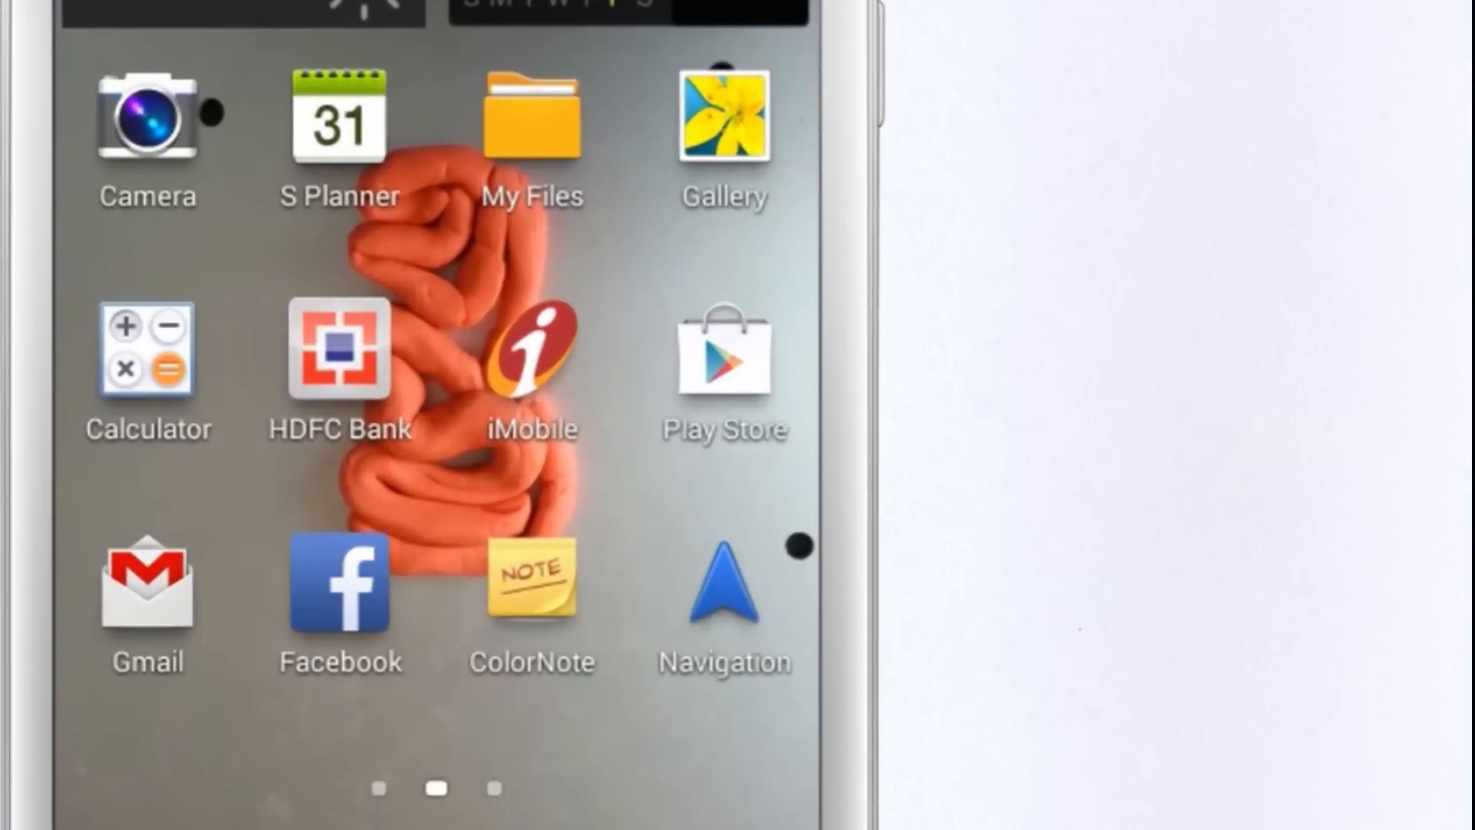
Launch a protected app from the home screen, then view AppLock's unlock and general settings
{"action": "left_click", "coordinate": [144, 602]}
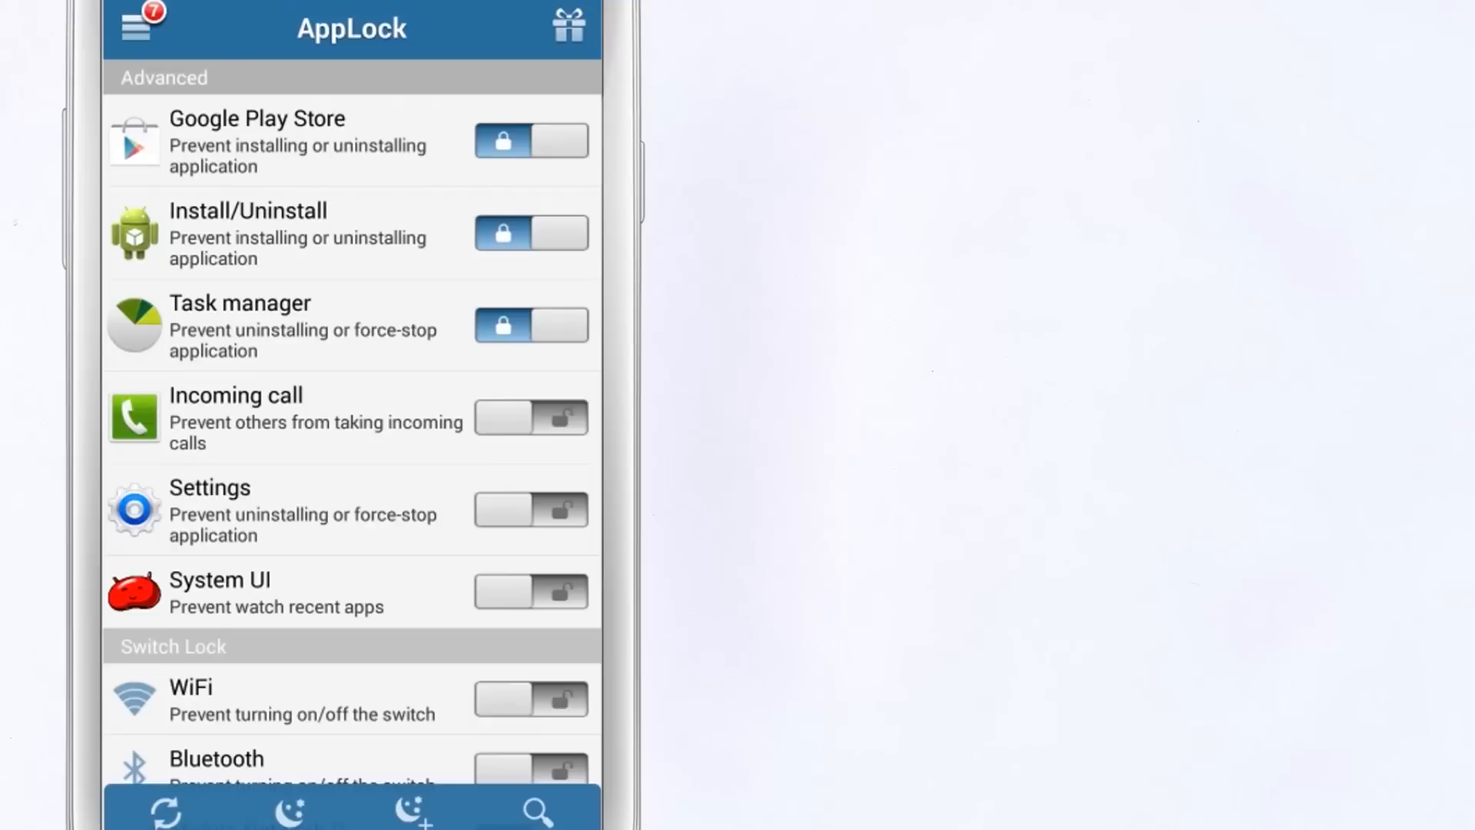
{"action": "left_click", "coordinate": [133, 29]}
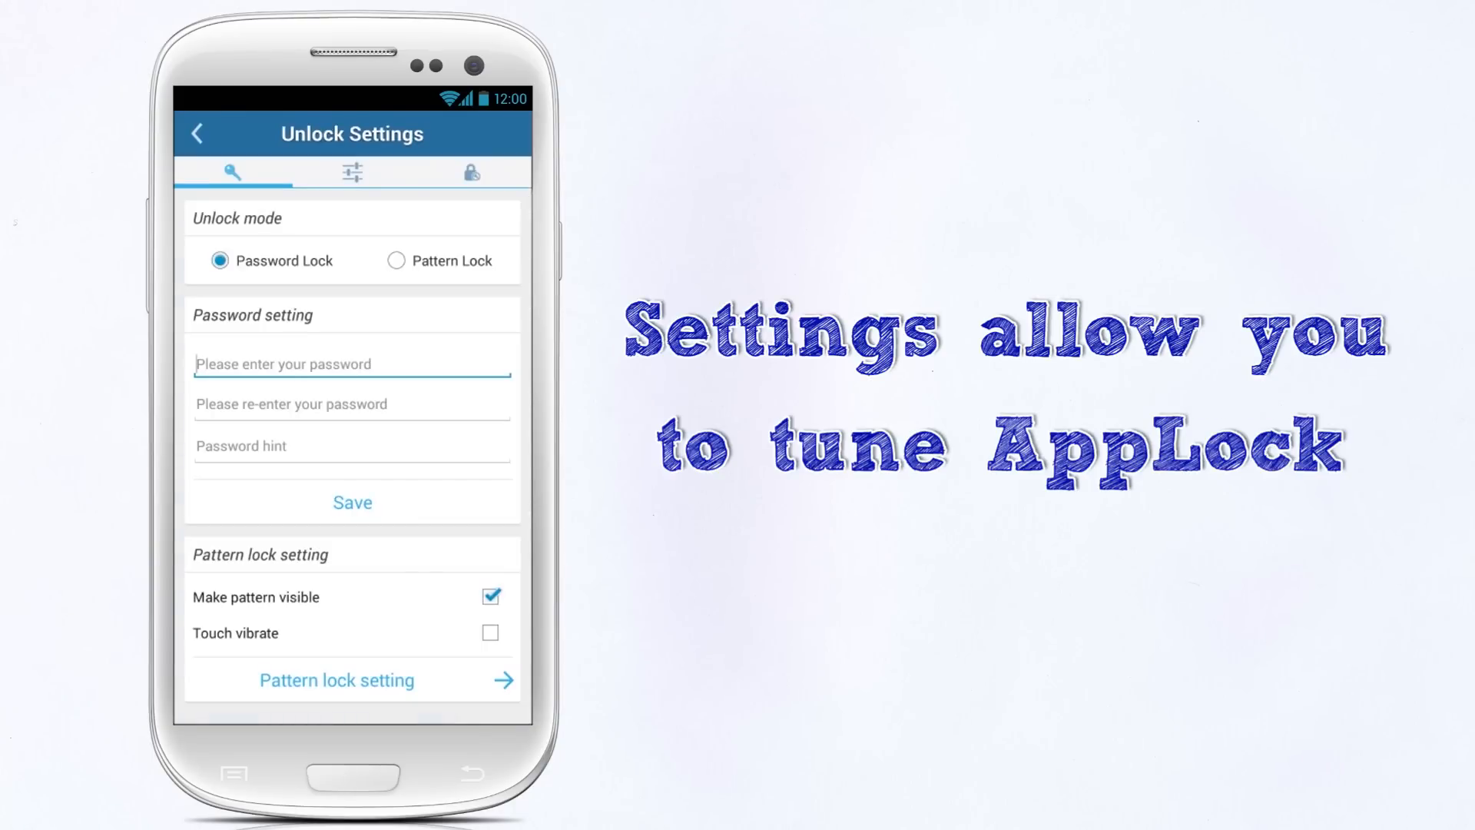
{"action": "left_click", "coordinate": [351, 171]}
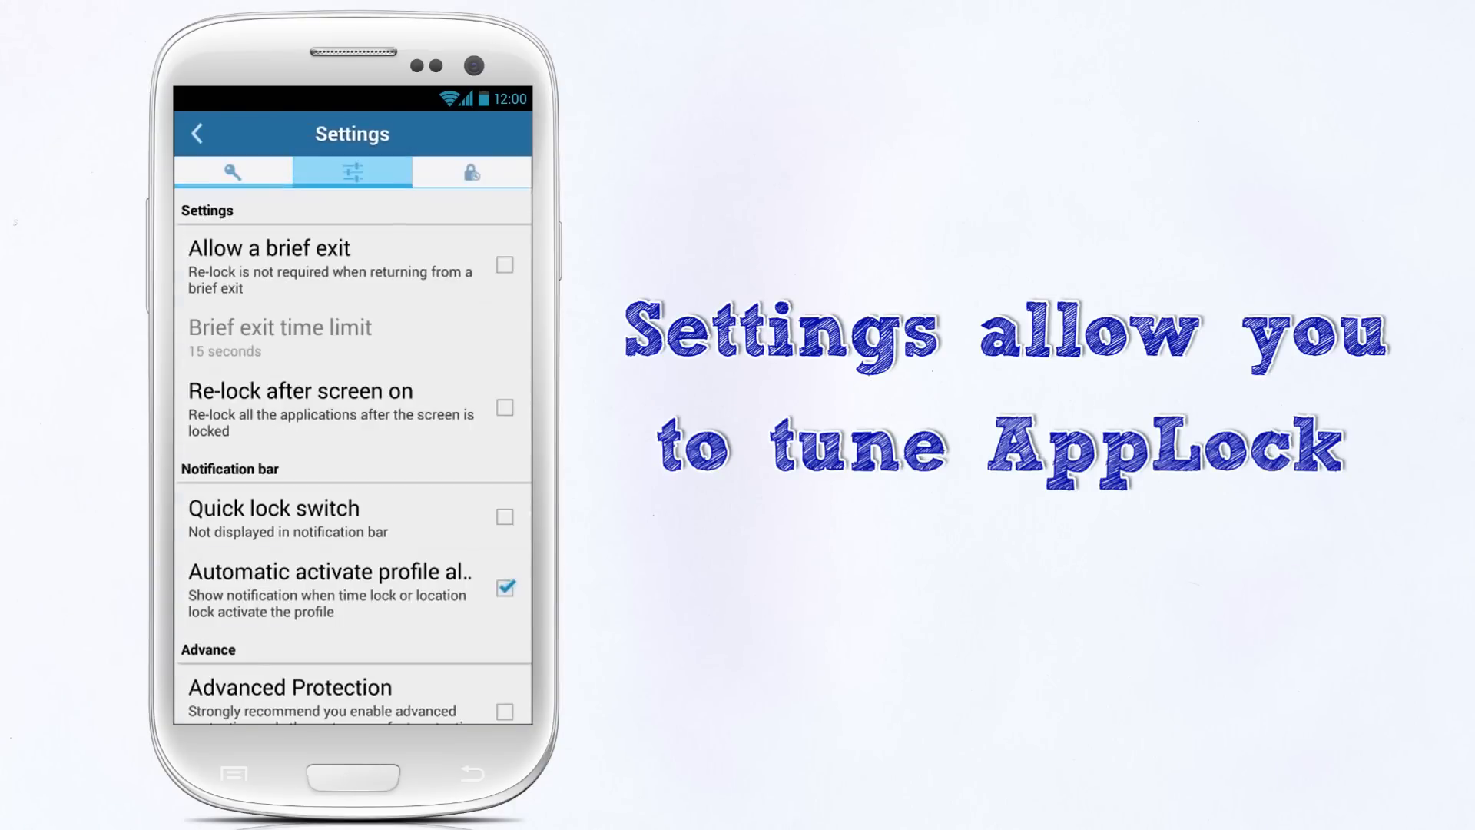